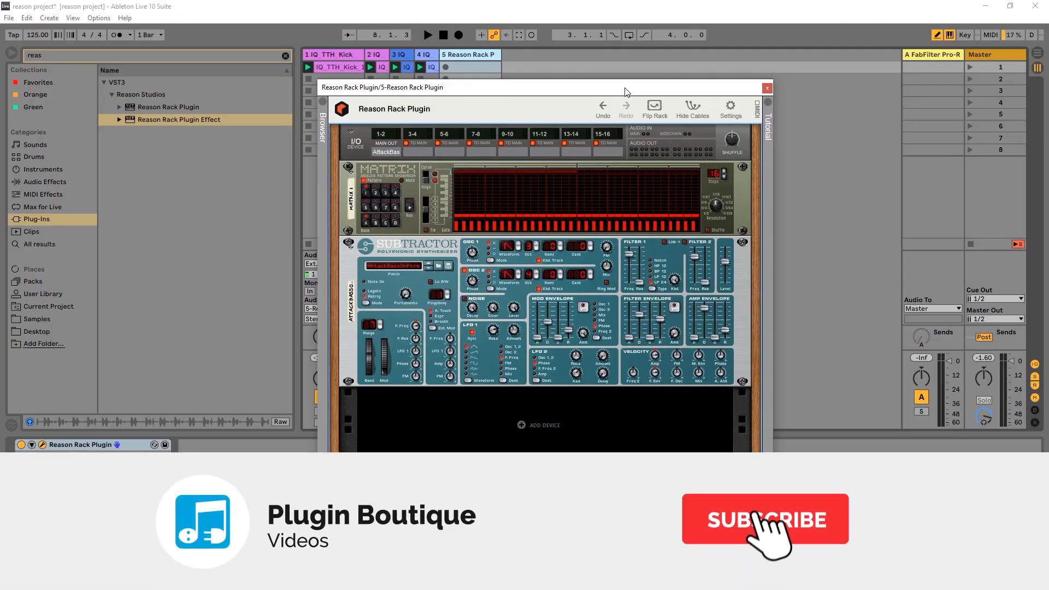
Step: Select the Reason Rack Plugin track and show the plugin's device browser
click(765, 518)
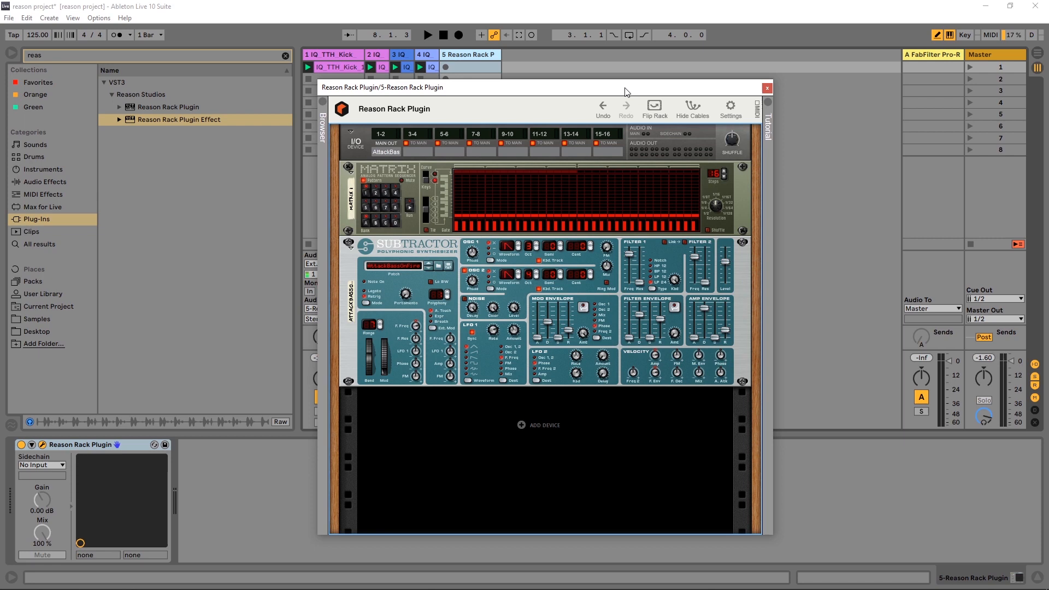
mouse_move(432, 99)
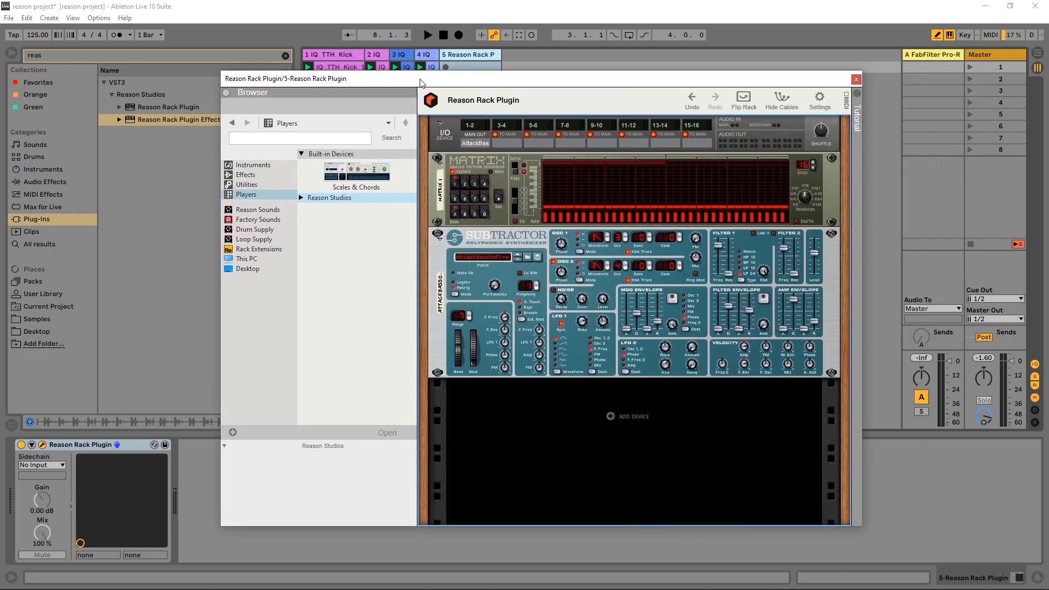
Step: Add an RV7000 MkII Reverb from the Effects browser and flip the rack to its back
click(246, 174)
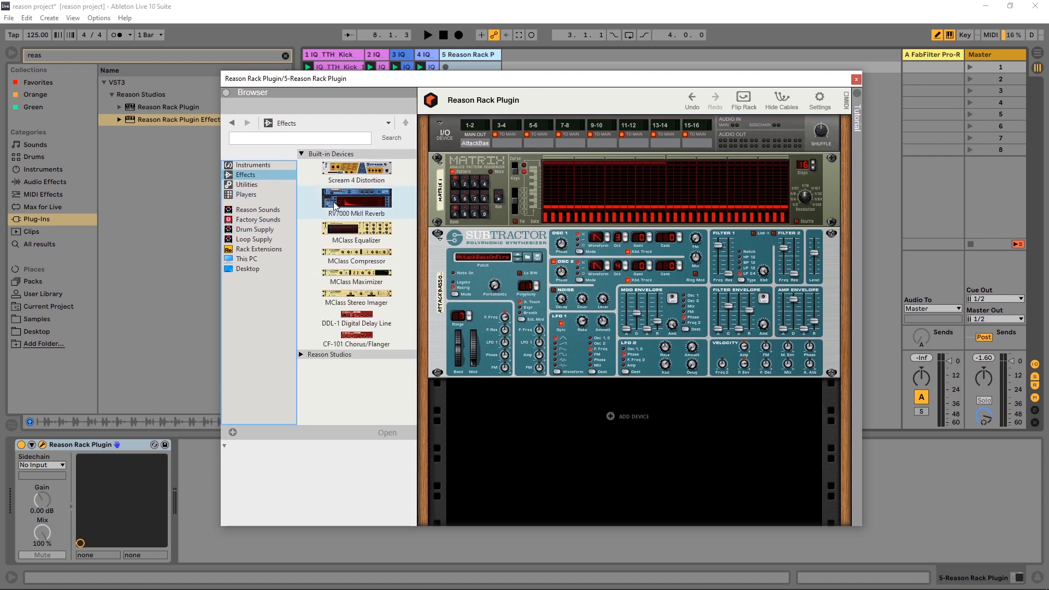
double_click(356, 201)
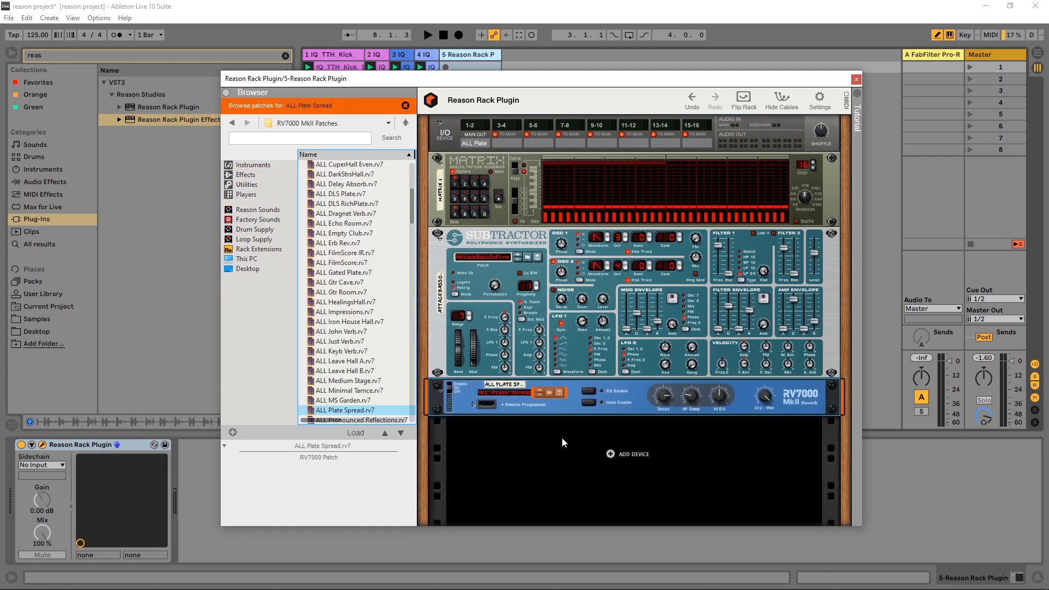
click(743, 98)
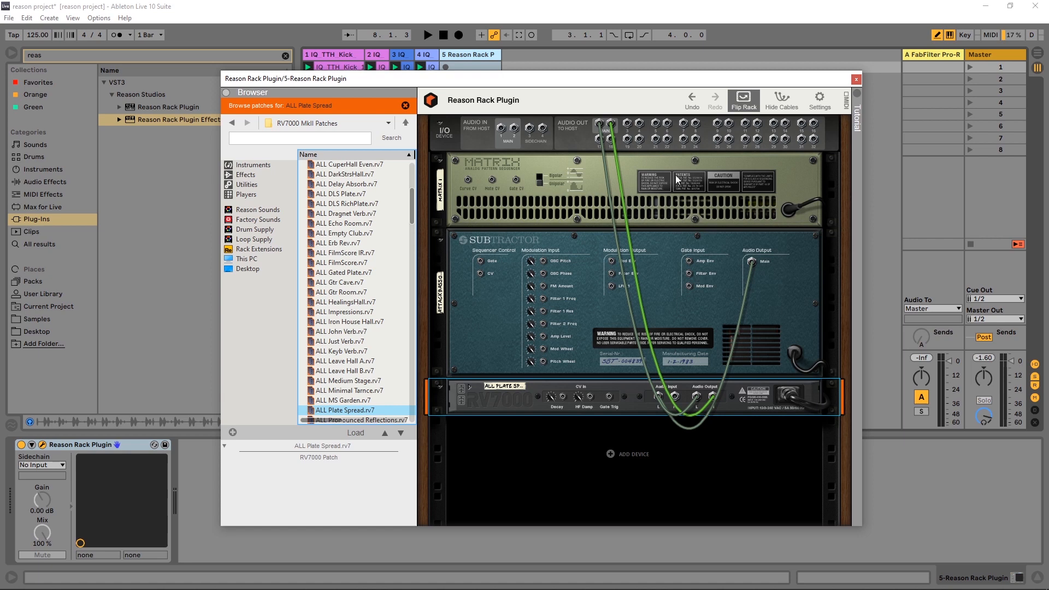
mouse_move(755, 261)
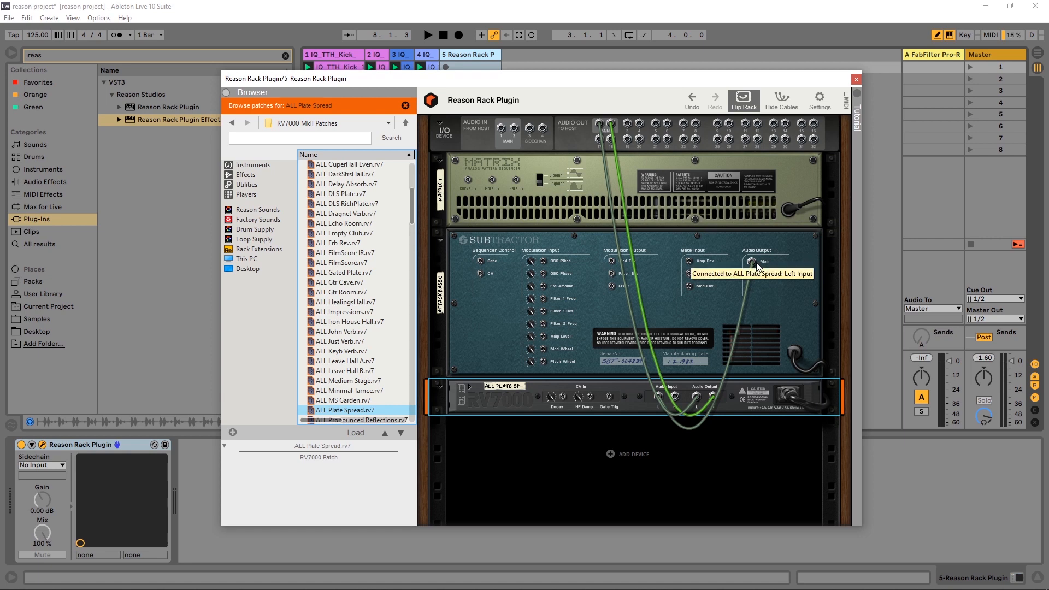
mouse_move(654, 406)
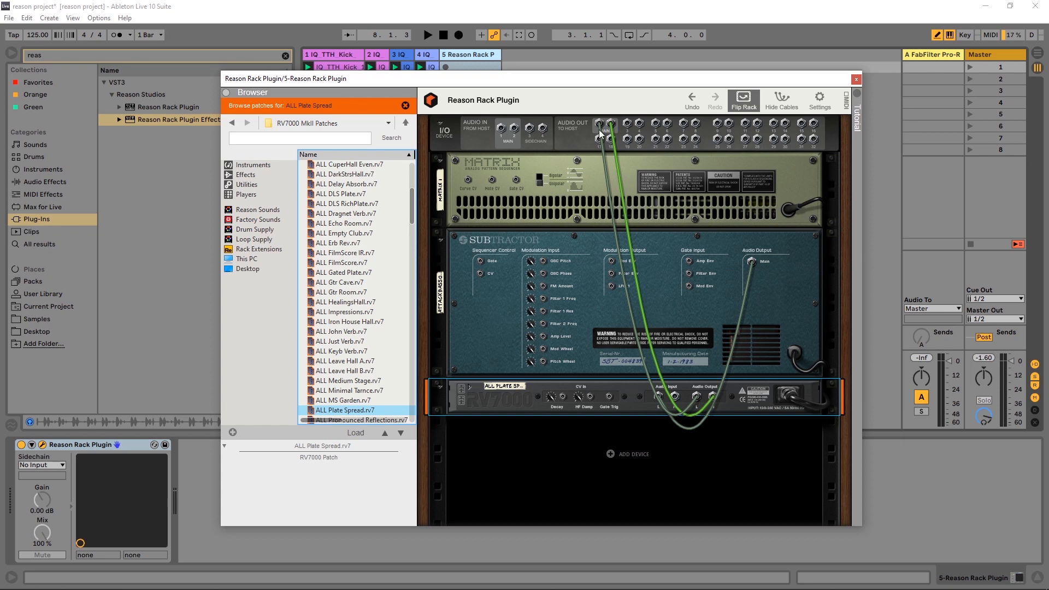
mouse_move(503, 400)
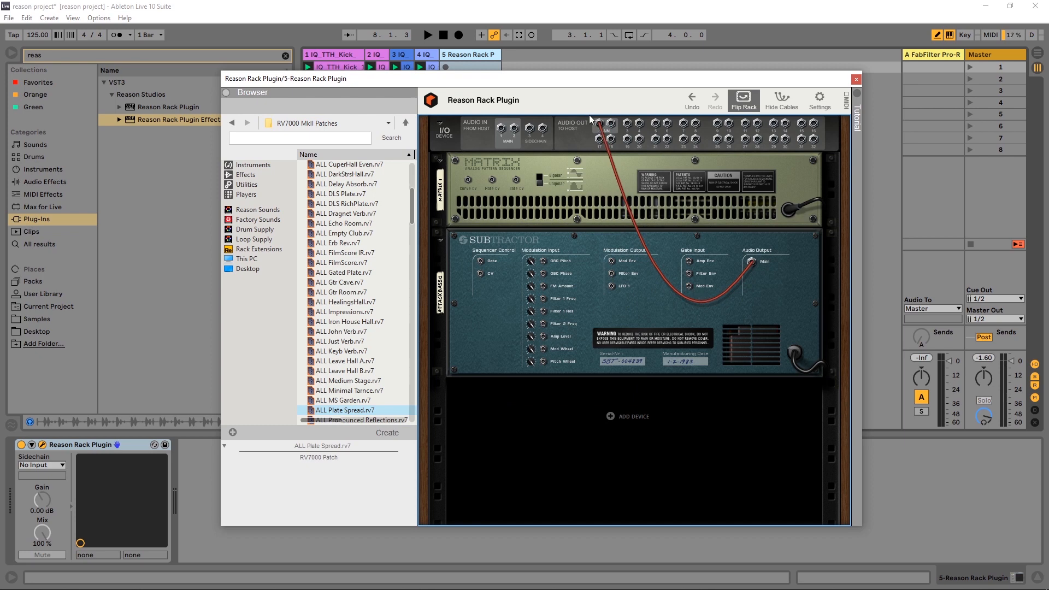
Step: Cable the Matrix Gate Out to Subtractor's Sequencer Control Gate and flip the rack to the front
click(542, 168)
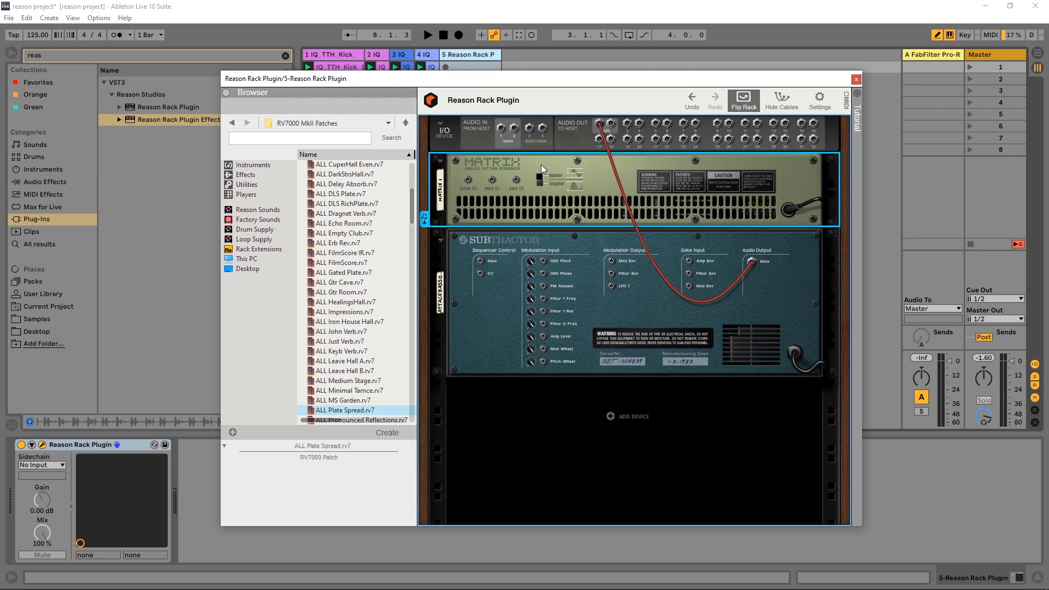
mouse_move(492, 173)
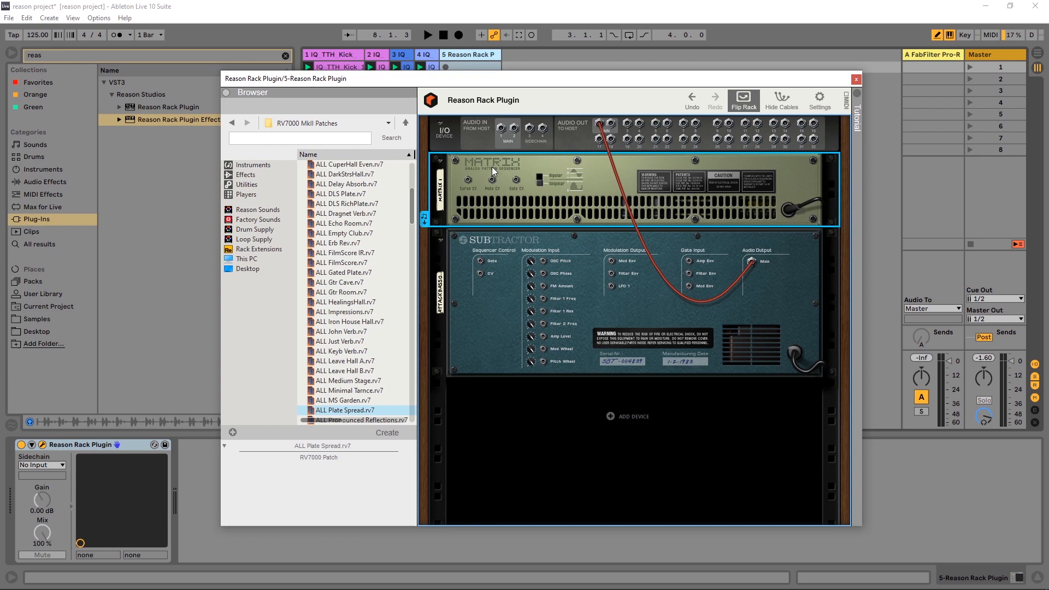
mouse_move(604, 239)
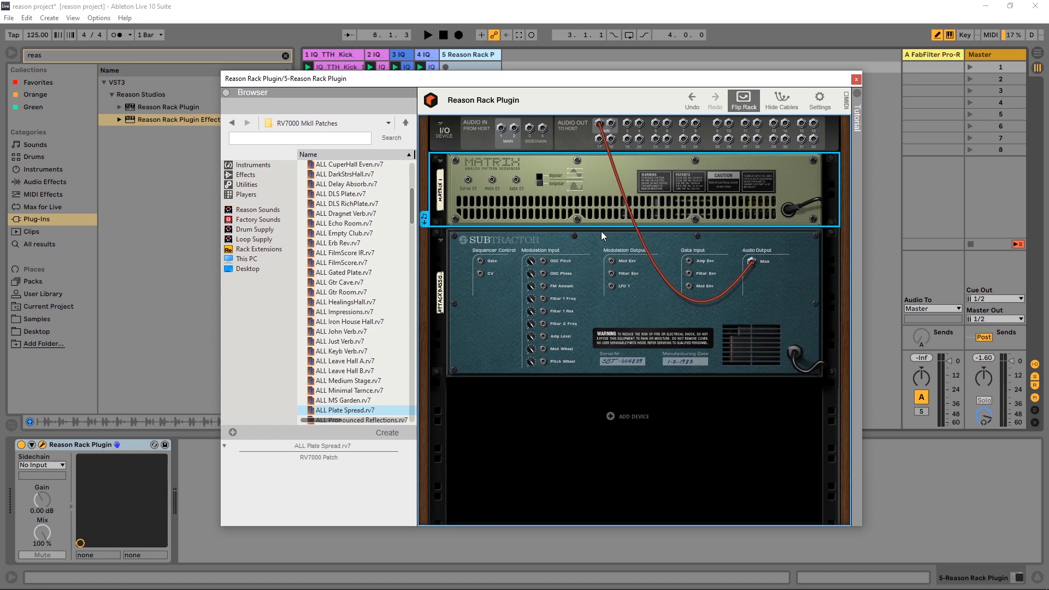
mouse_move(510, 263)
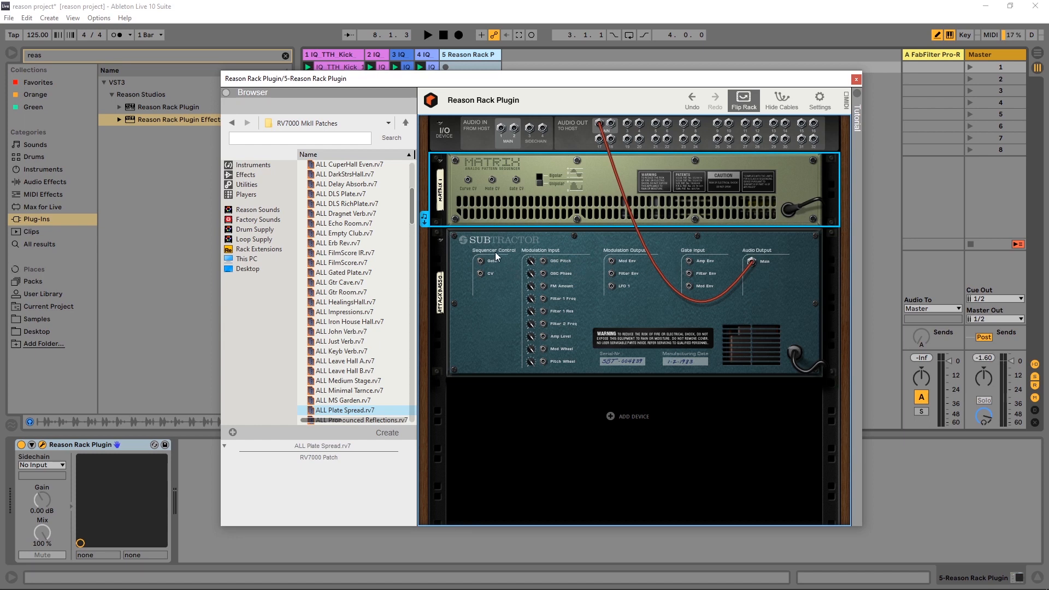
mouse_move(501, 266)
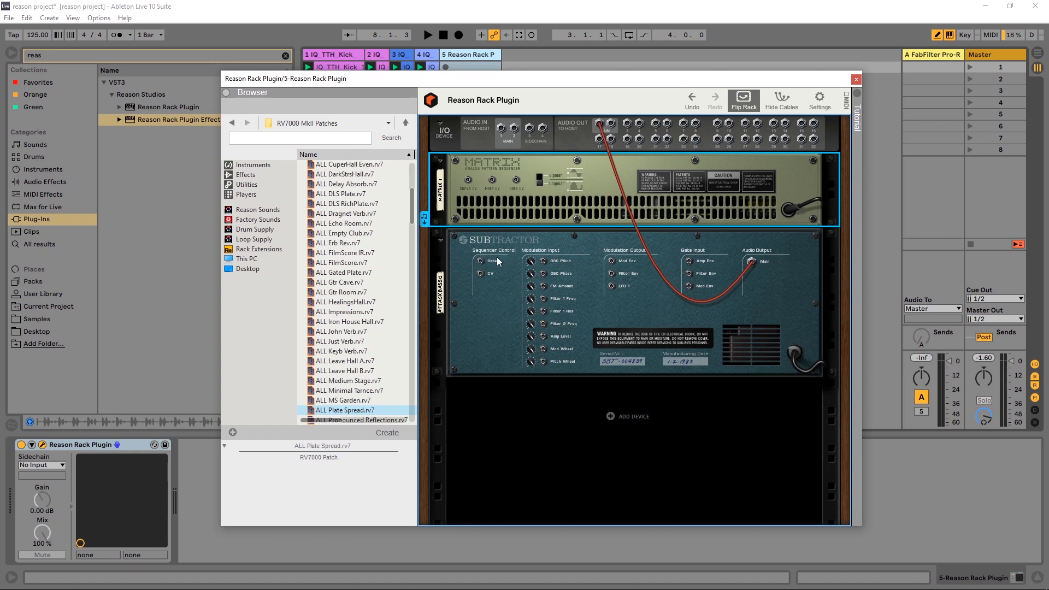
mouse_move(475, 265)
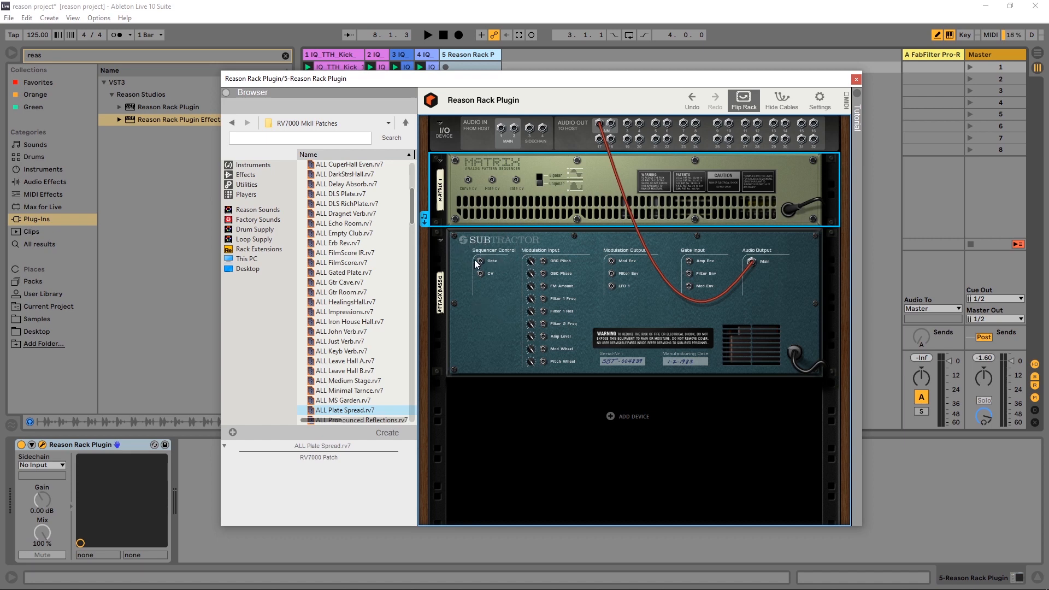
mouse_move(513, 256)
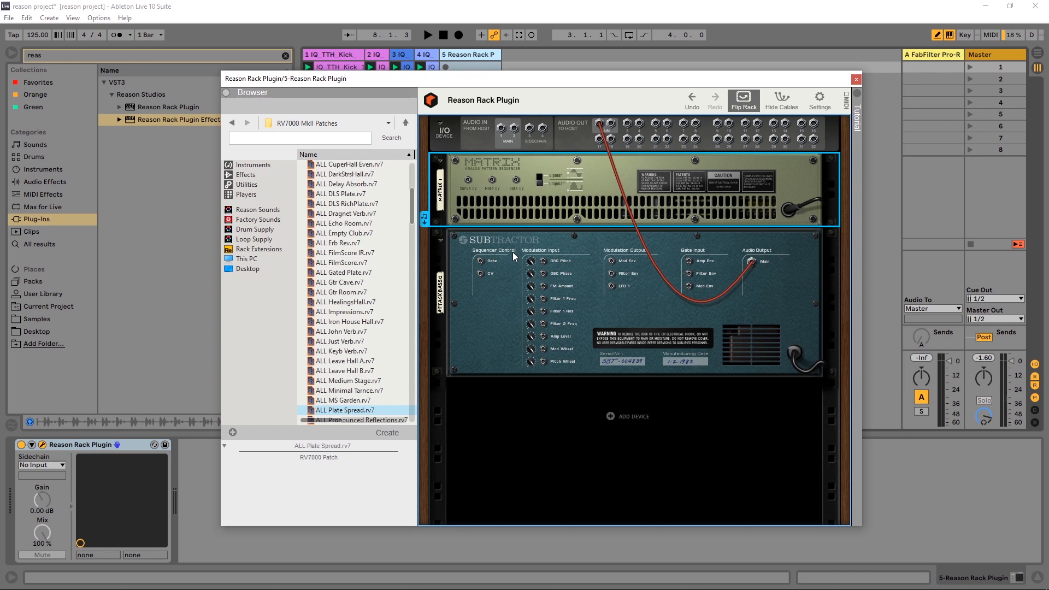
mouse_move(476, 173)
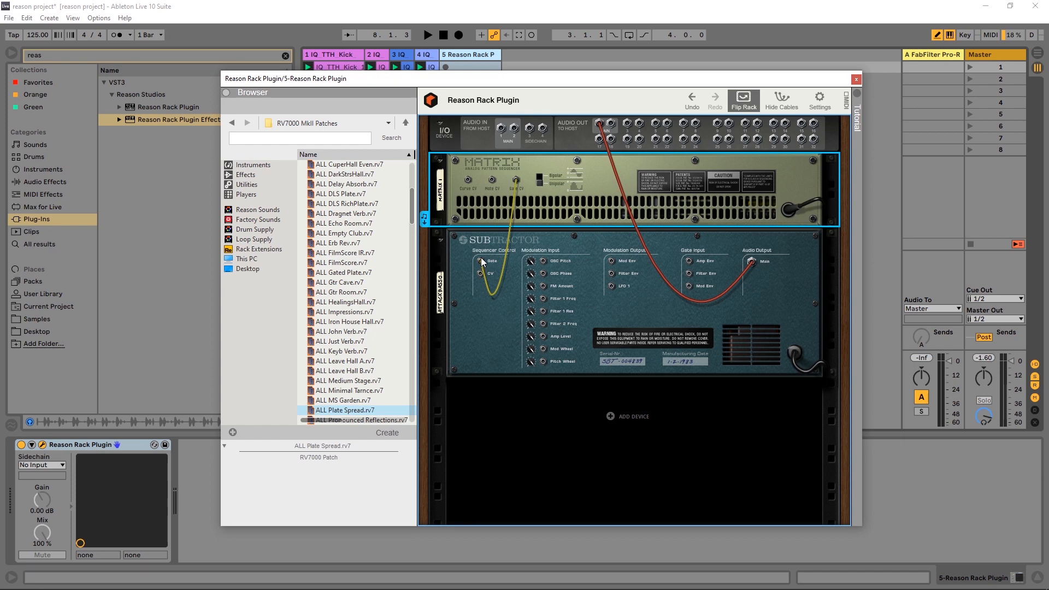
mouse_move(481, 261)
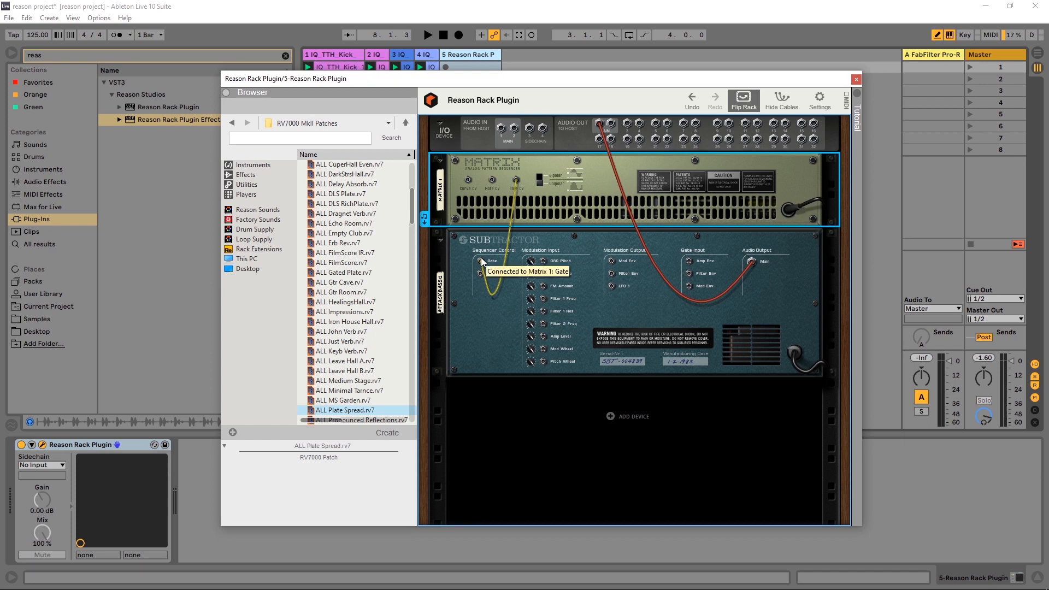
click(743, 100)
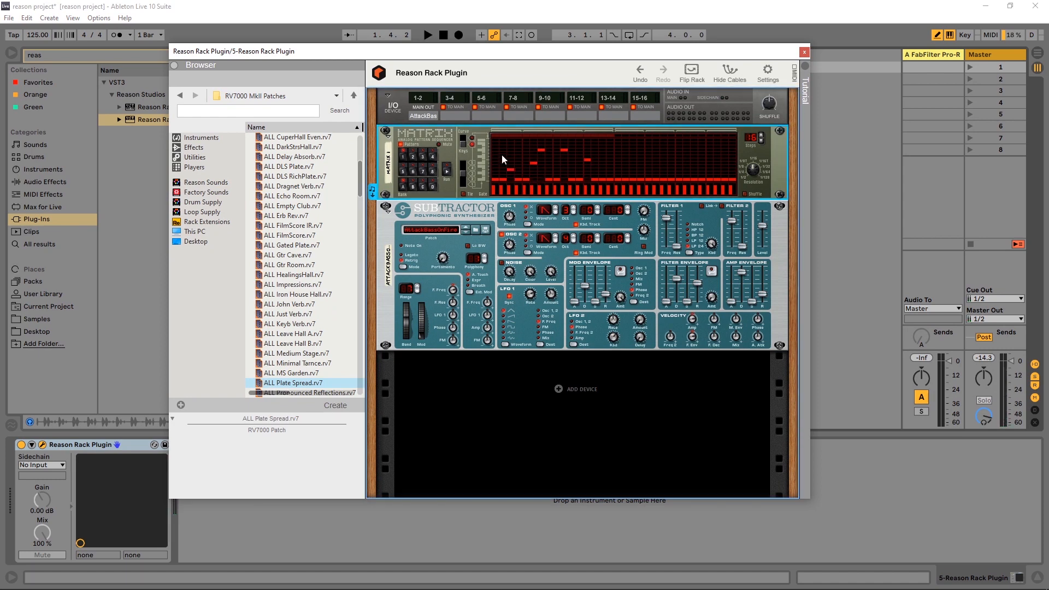
Step: Edit a Matrix step, cable Matrix Note CV to Subtractor's CV jack, and pick the slot for the next device
click(427, 35)
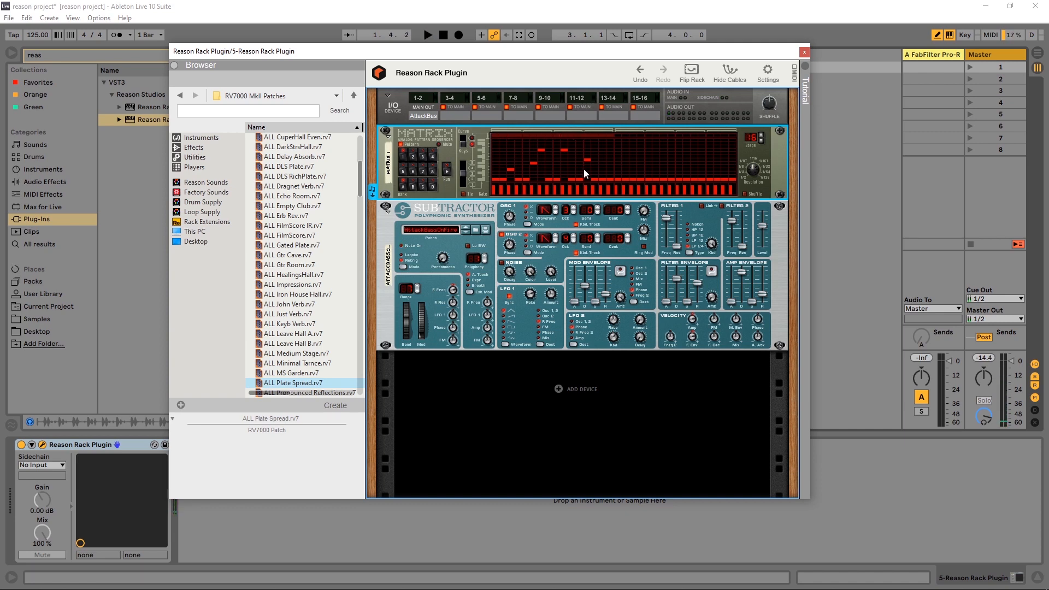
click(690, 72)
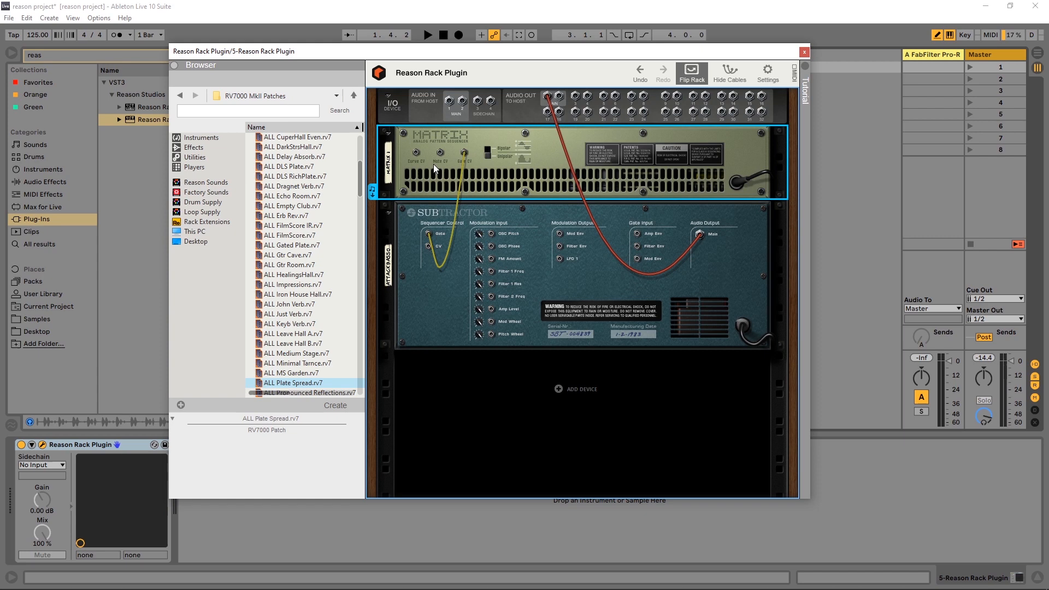
mouse_move(448, 167)
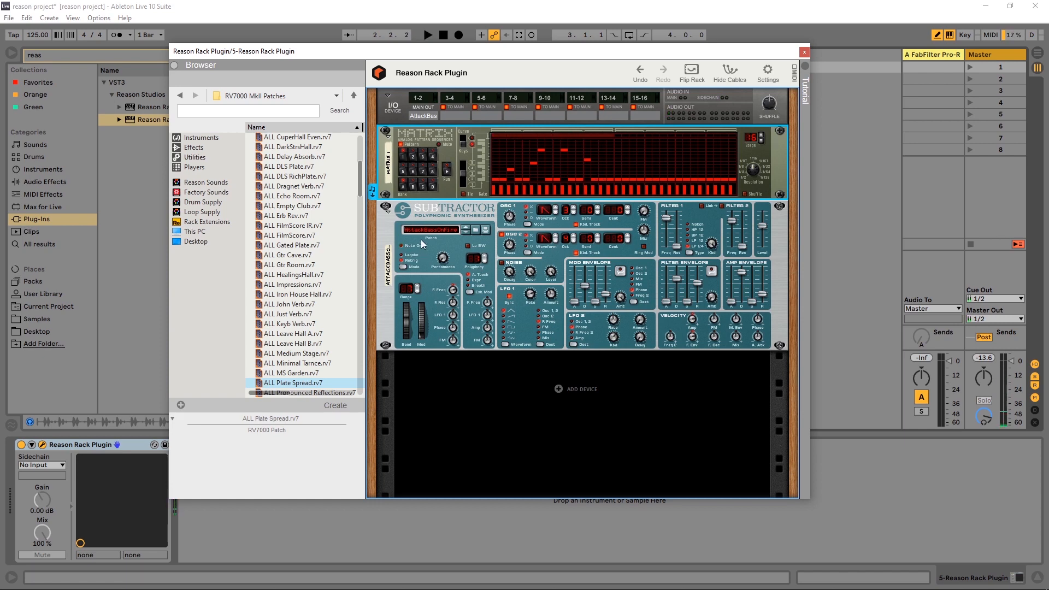
click(691, 72)
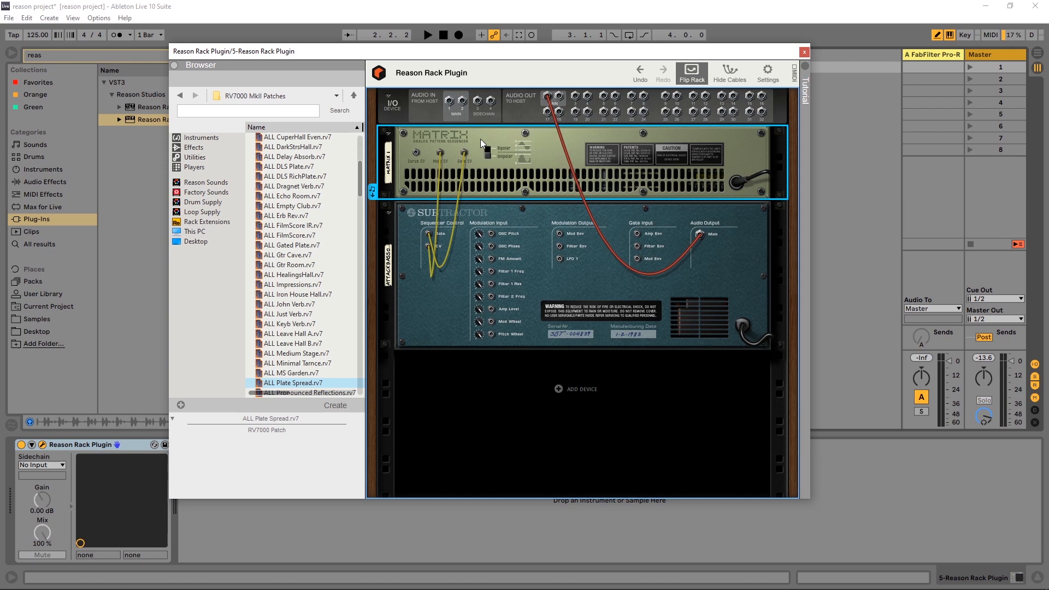
mouse_move(407, 341)
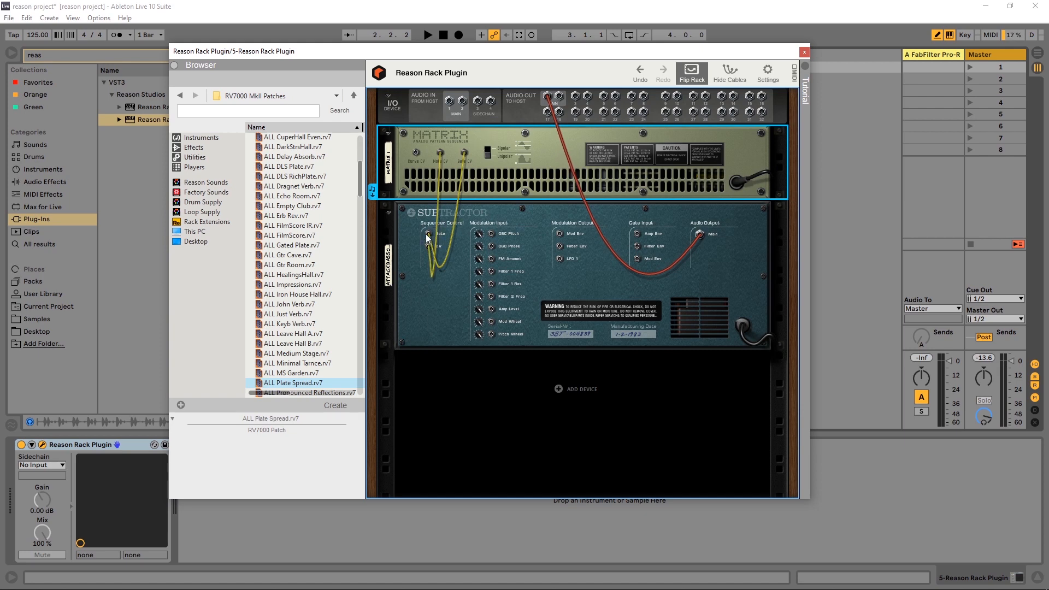
mouse_move(448, 154)
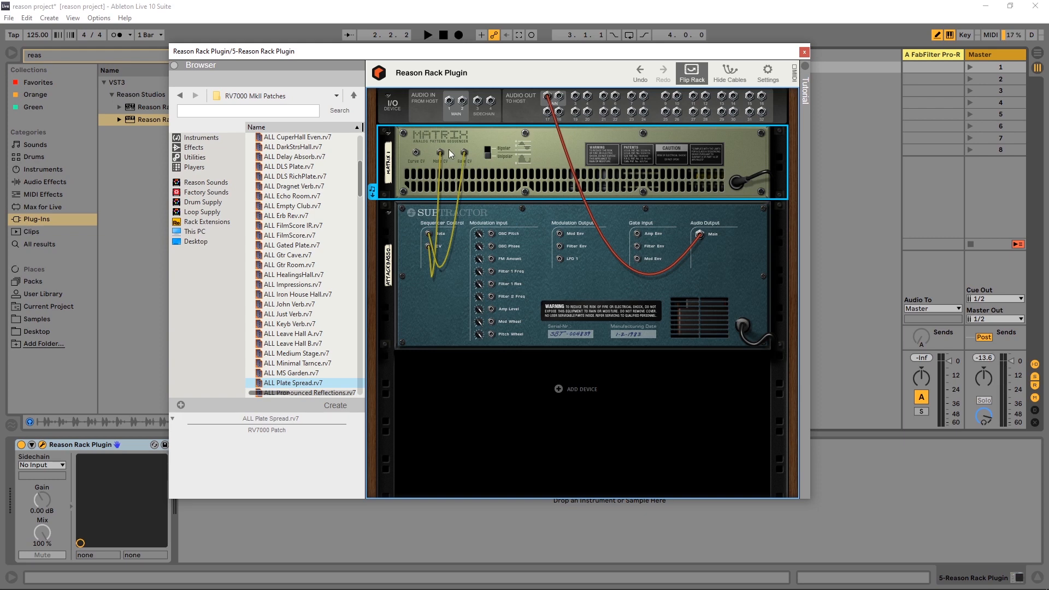
mouse_move(430, 157)
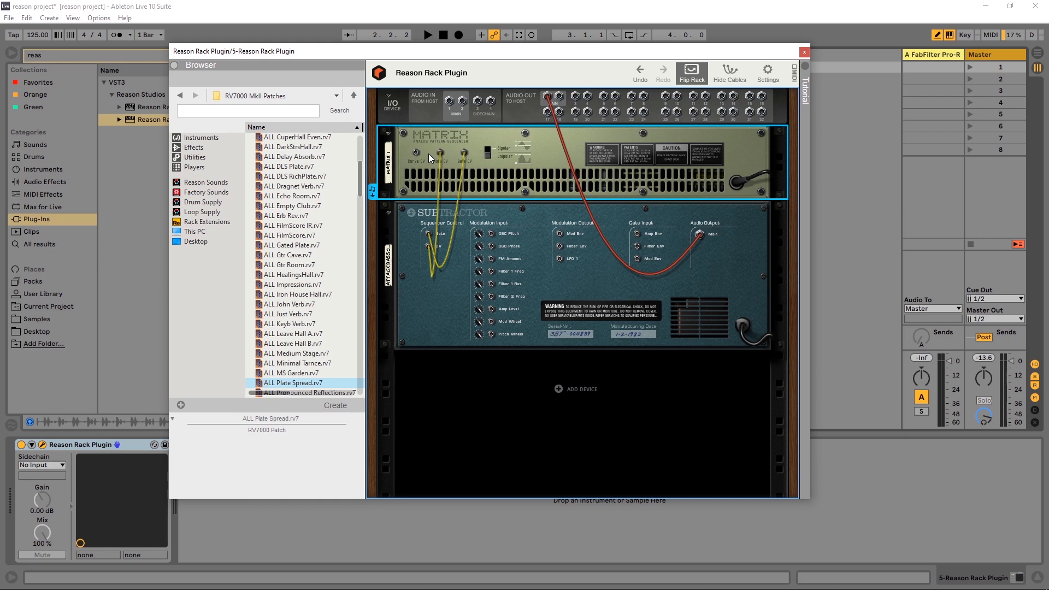
click(201, 137)
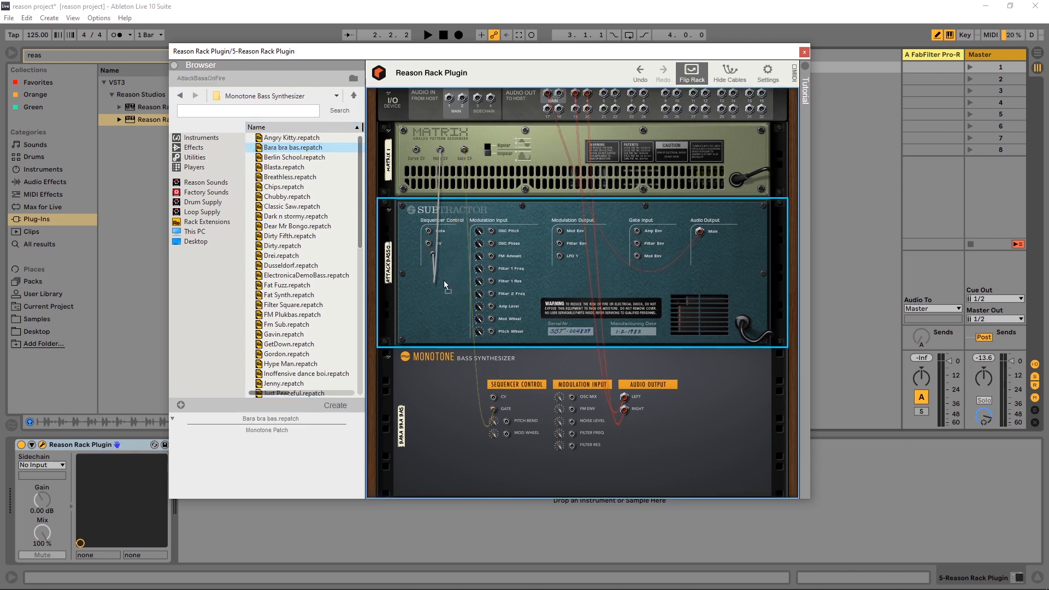
Step: Cable the Matrix to Monotone's sequencer inputs, then clear the synths leaving only the Matrix
click(426, 35)
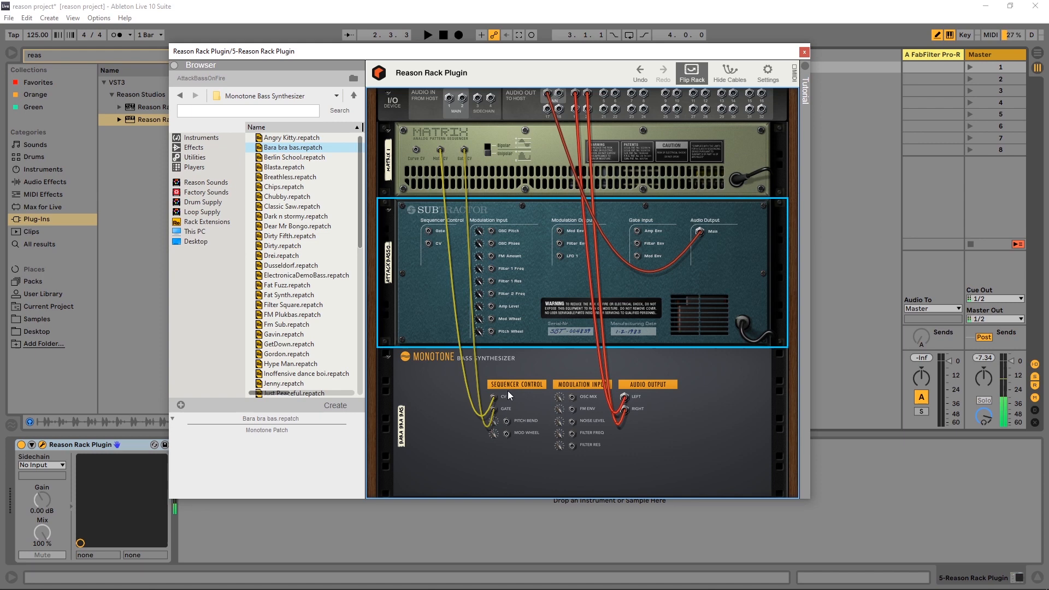
mouse_move(501, 396)
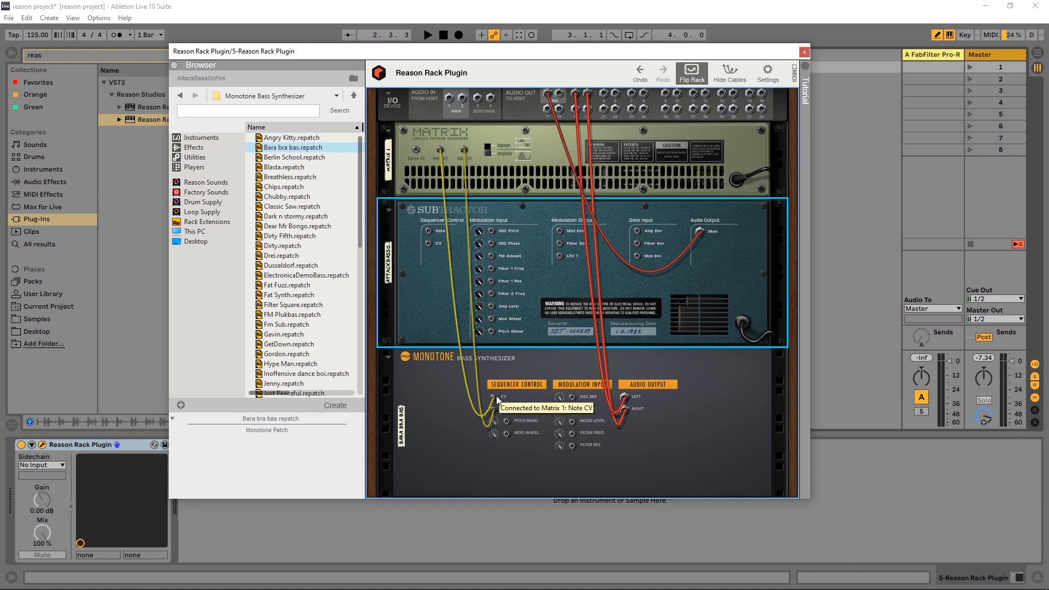
mouse_move(505, 317)
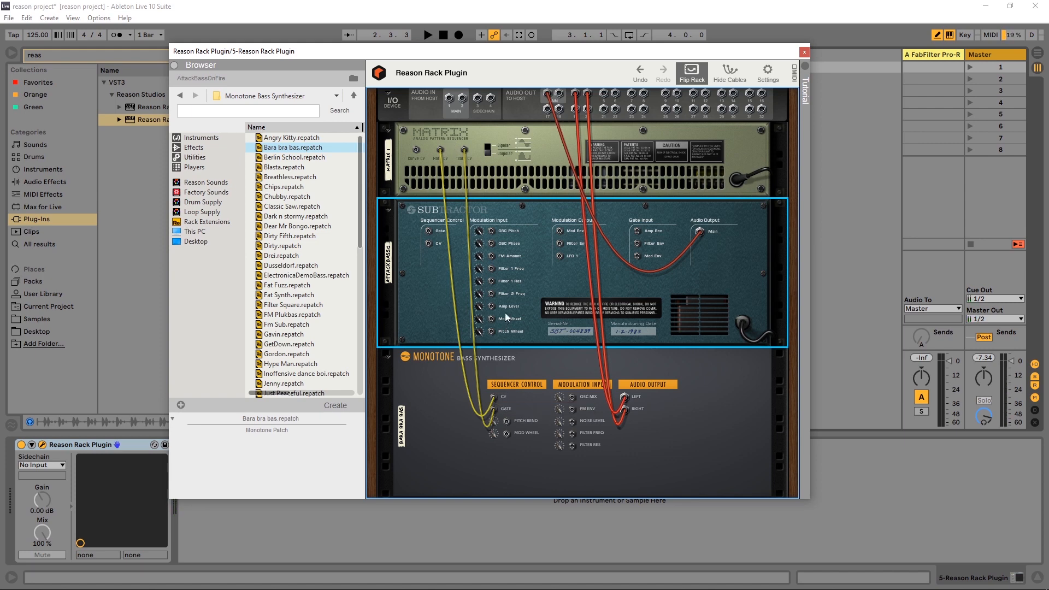
click(690, 72)
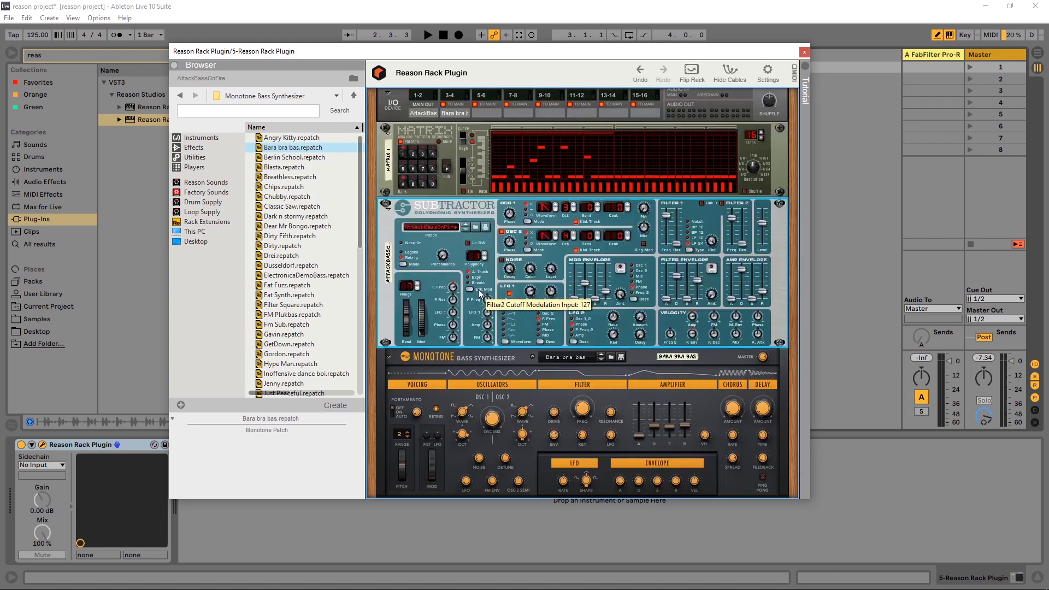
mouse_move(488, 203)
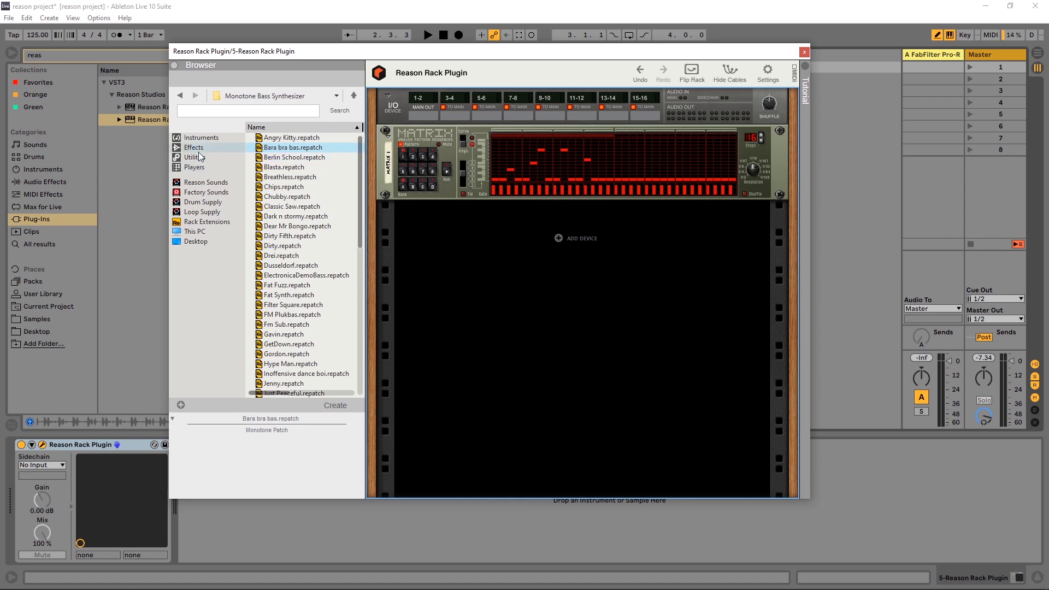
click(201, 138)
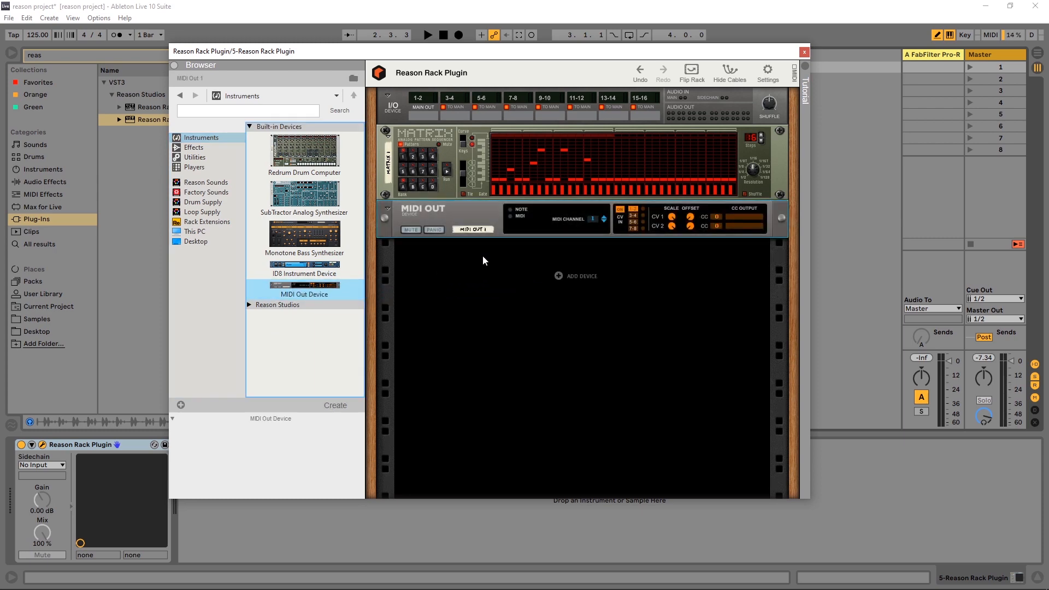
Step: Cable Matrix Gate and Note CV into the MIDI Out Device's Sequencer Control jacks on the rack's back
click(690, 70)
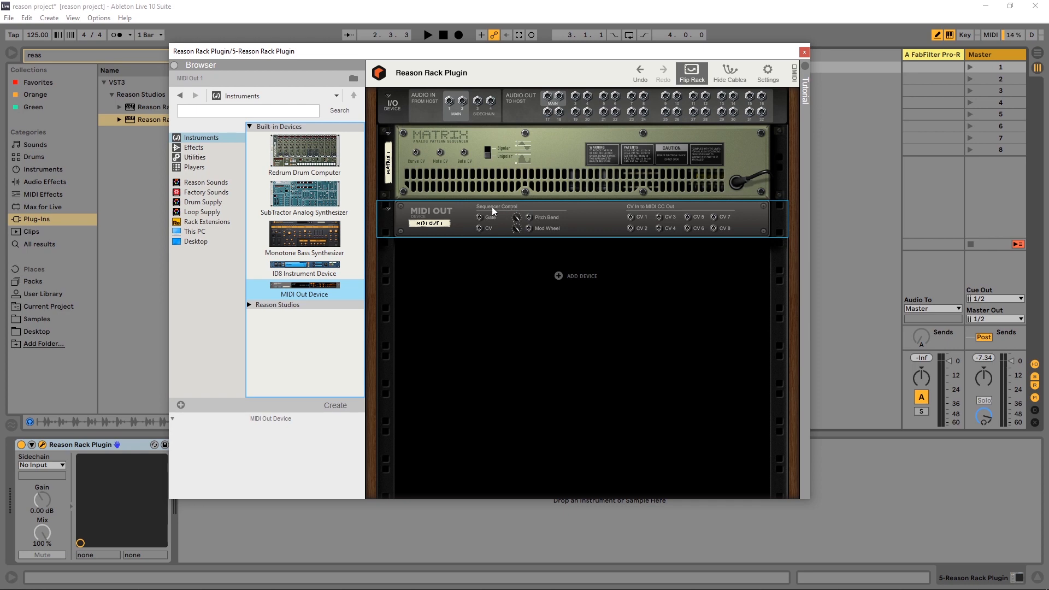
mouse_move(461, 154)
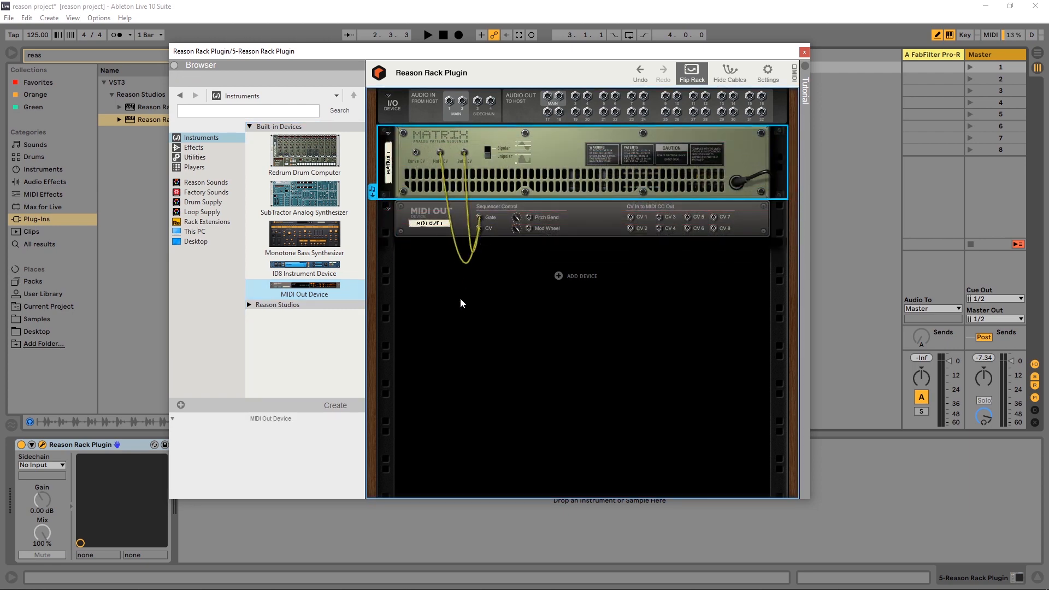
click(690, 70)
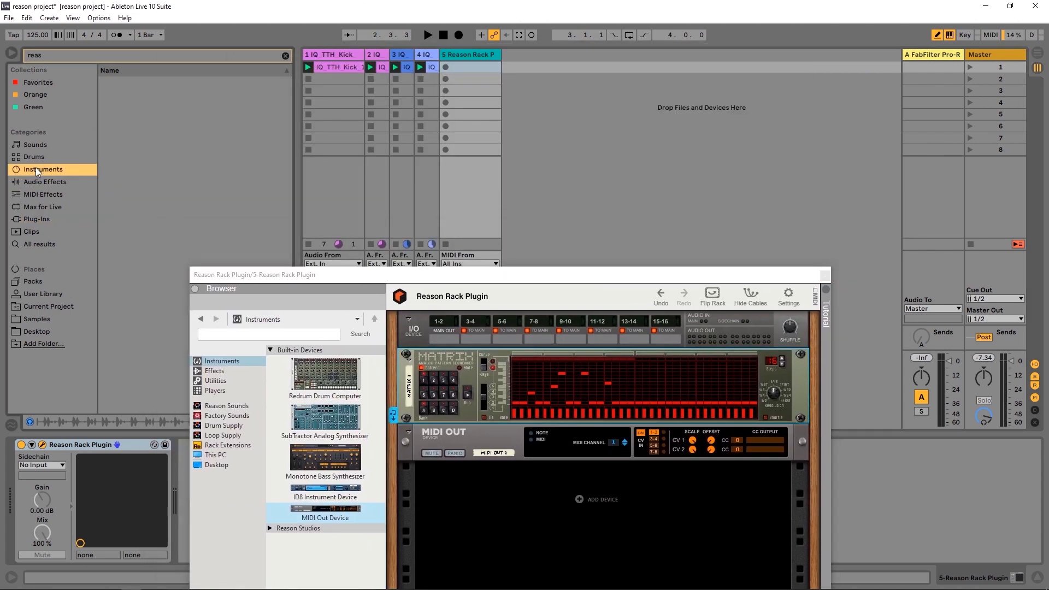
Step: Set the Operator track's MIDI From to 5-Reason Rack Plugin and its plugin channel, then solo it
click(42, 168)
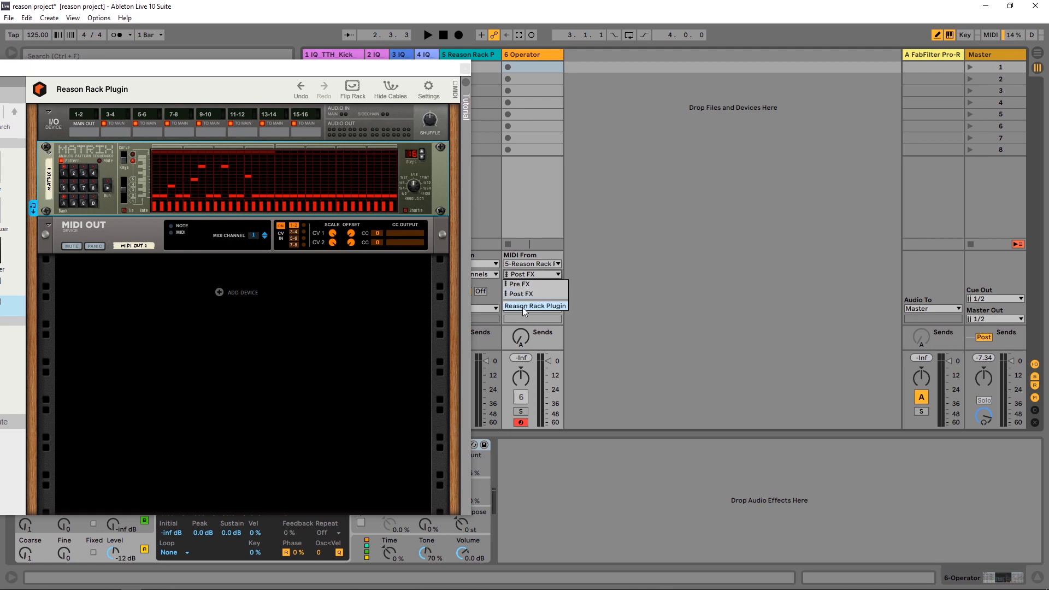
click(534, 305)
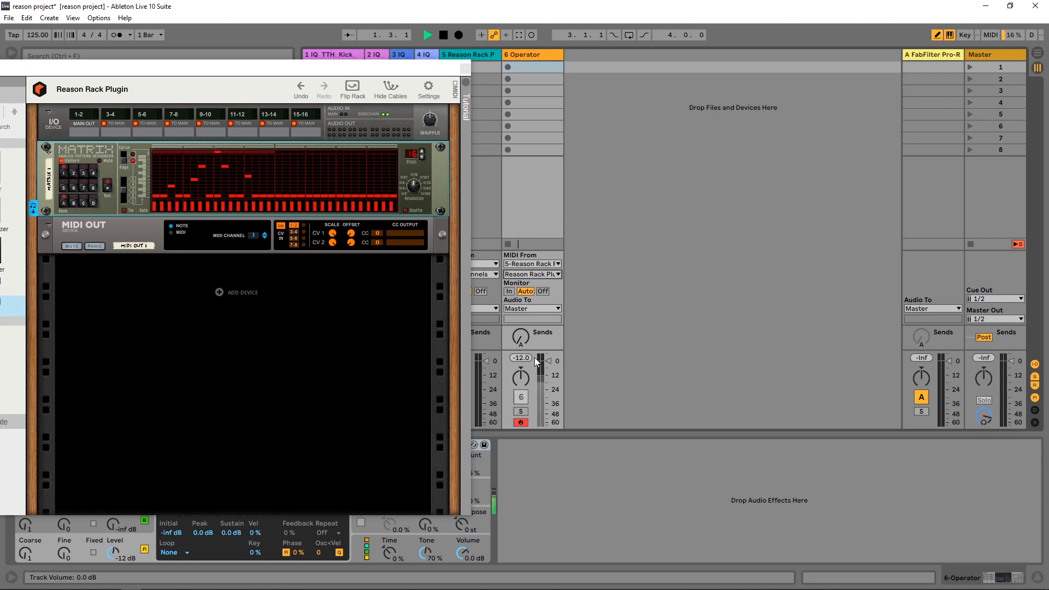
click(520, 411)
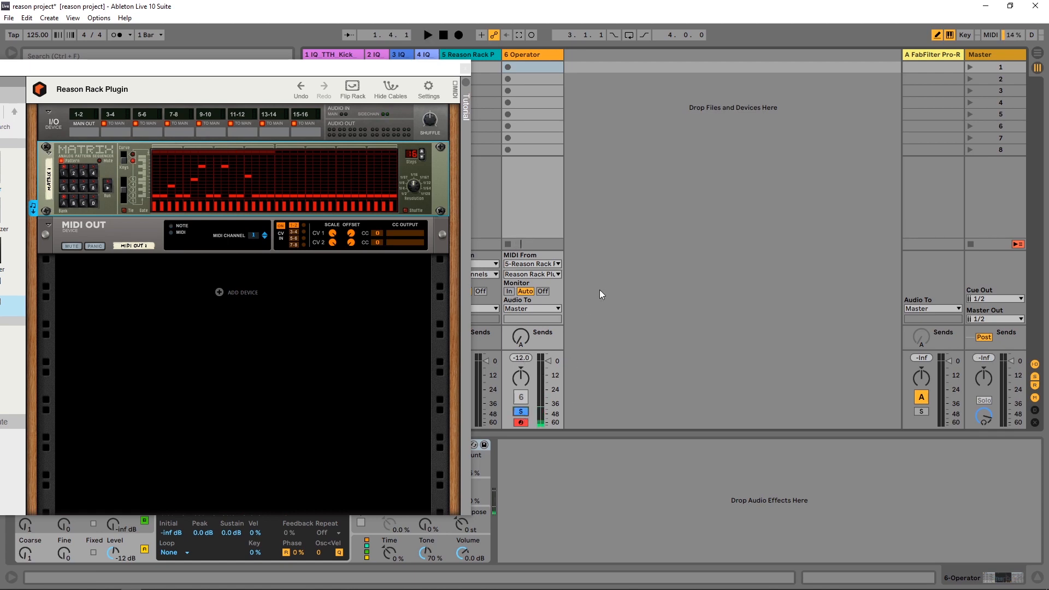
Step: Redraw the Matrix note steps into a rising and falling melody played by Operator
click(427, 34)
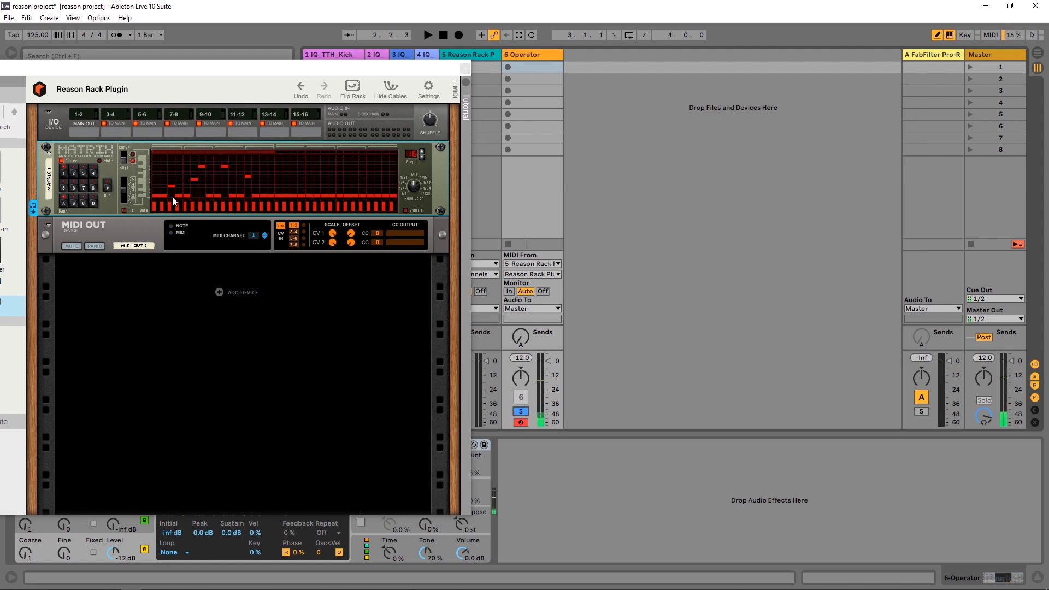
mouse_move(218, 159)
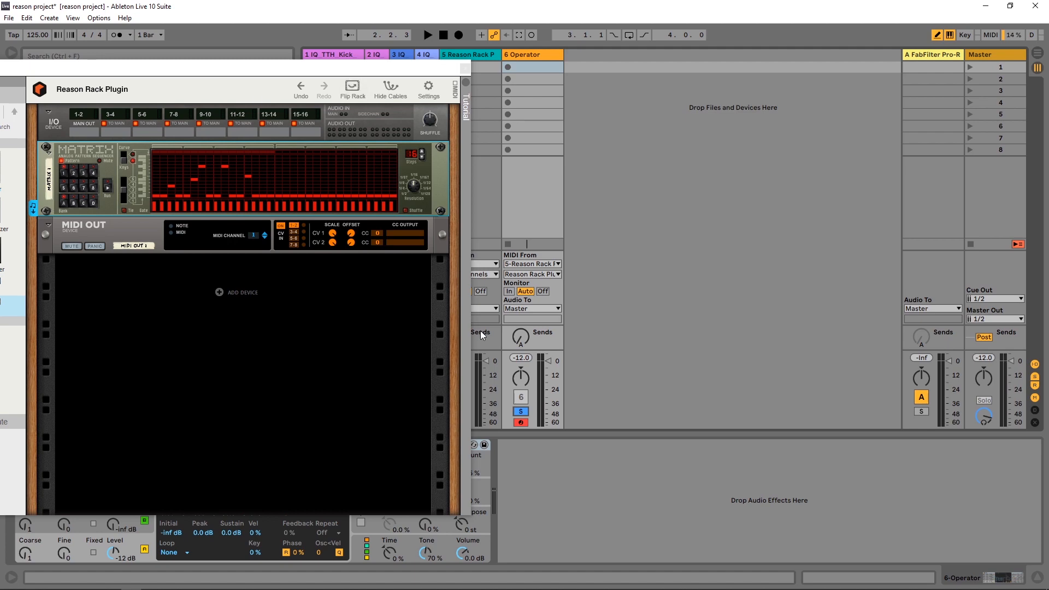
click(427, 35)
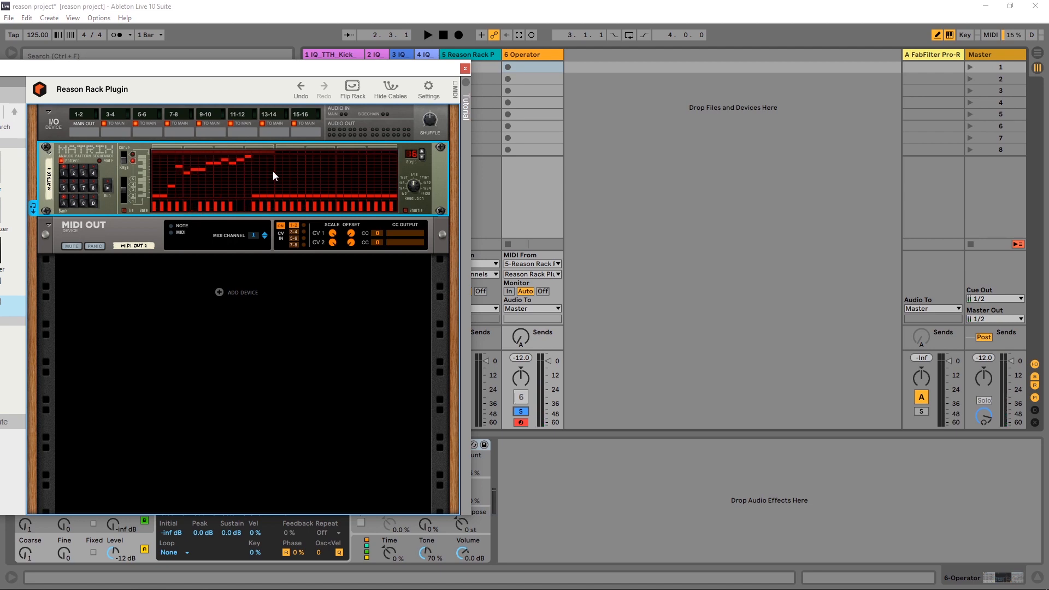
click(426, 35)
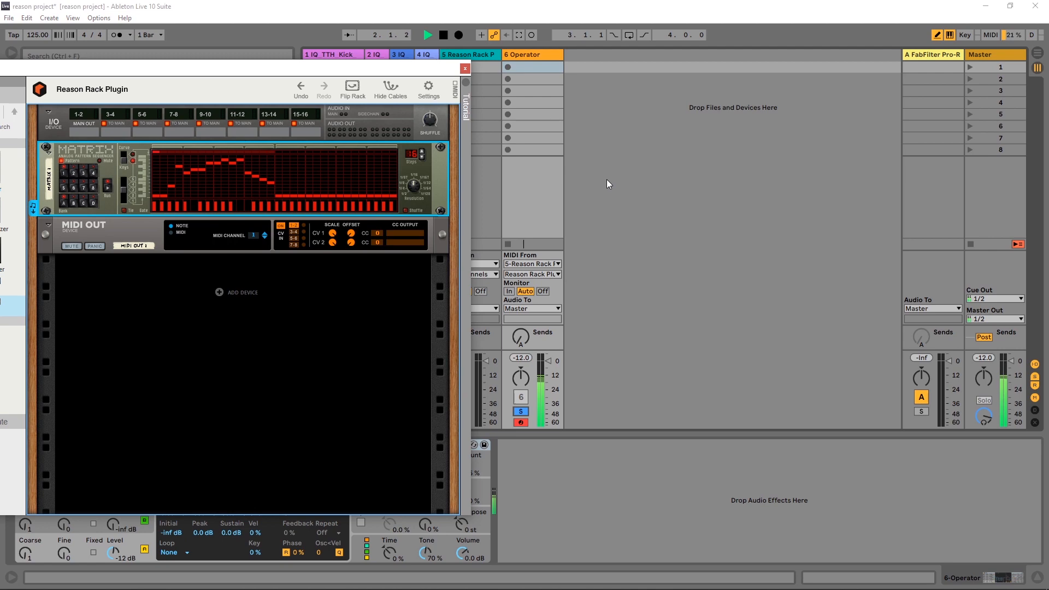
click(425, 35)
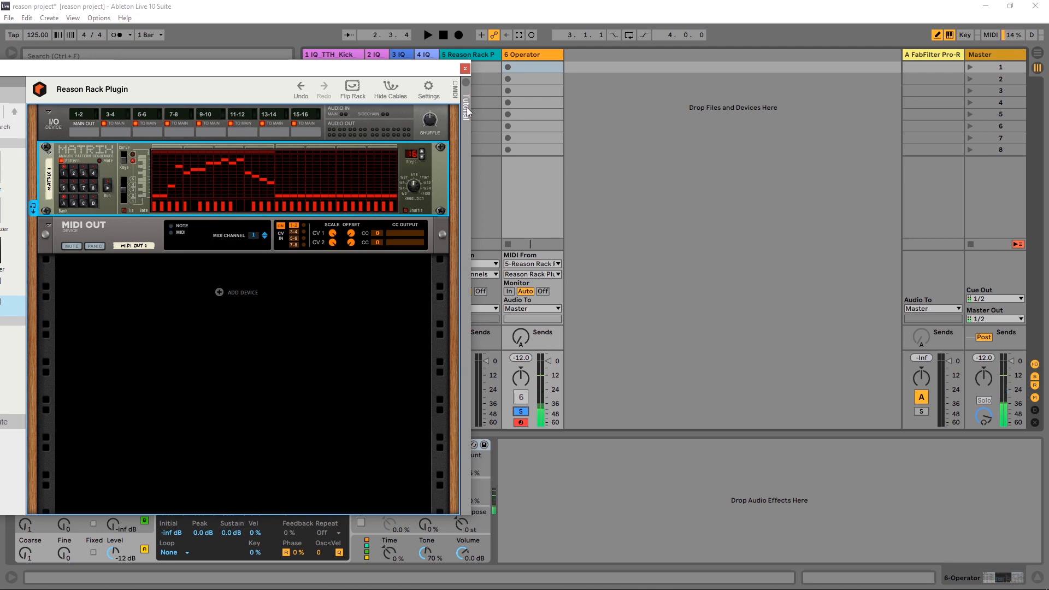